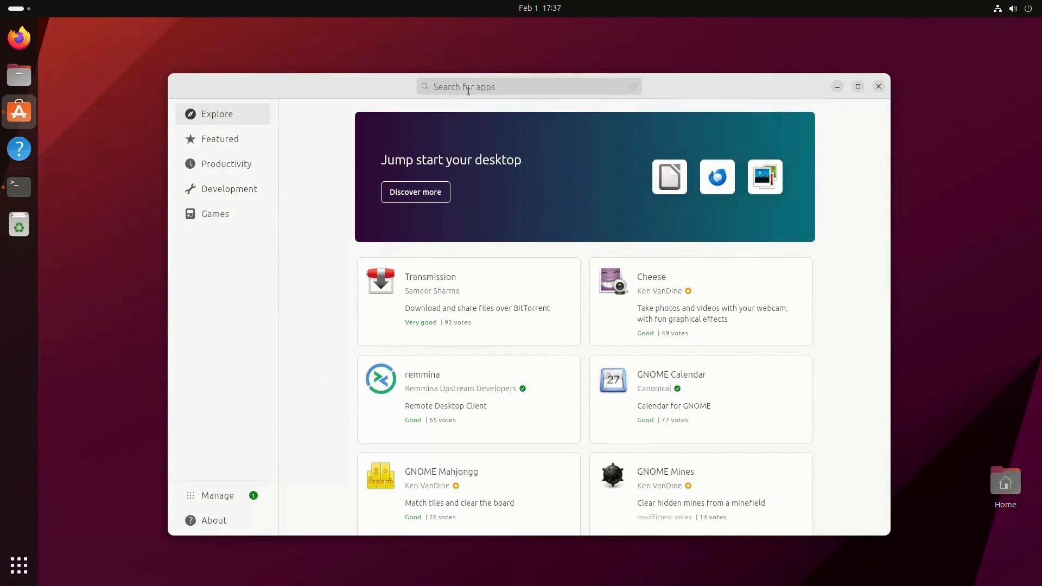
Step: Search App Center for 'snap store', then bring up a terminal window from the dock
text(snap store)
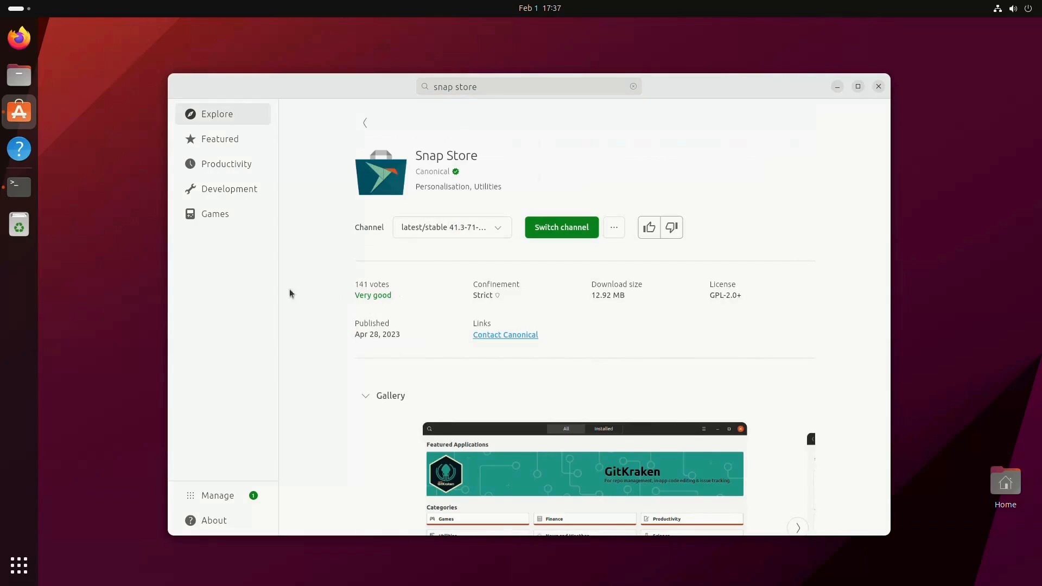
click(18, 187)
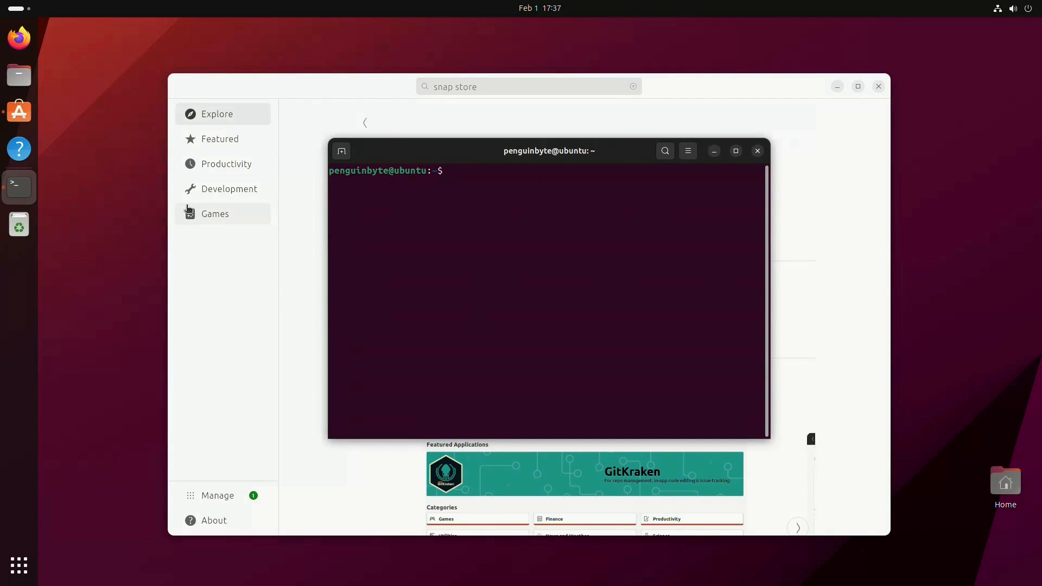
Step: Run whereis snap, snap list, snap find chromium and snap info chromium
text(whereis snap)
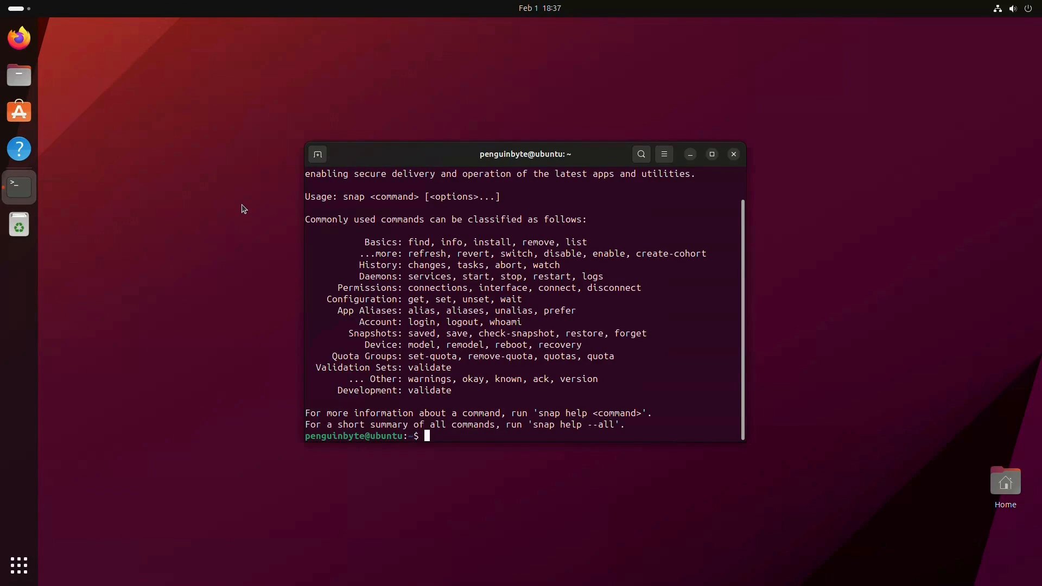
text(snap list)
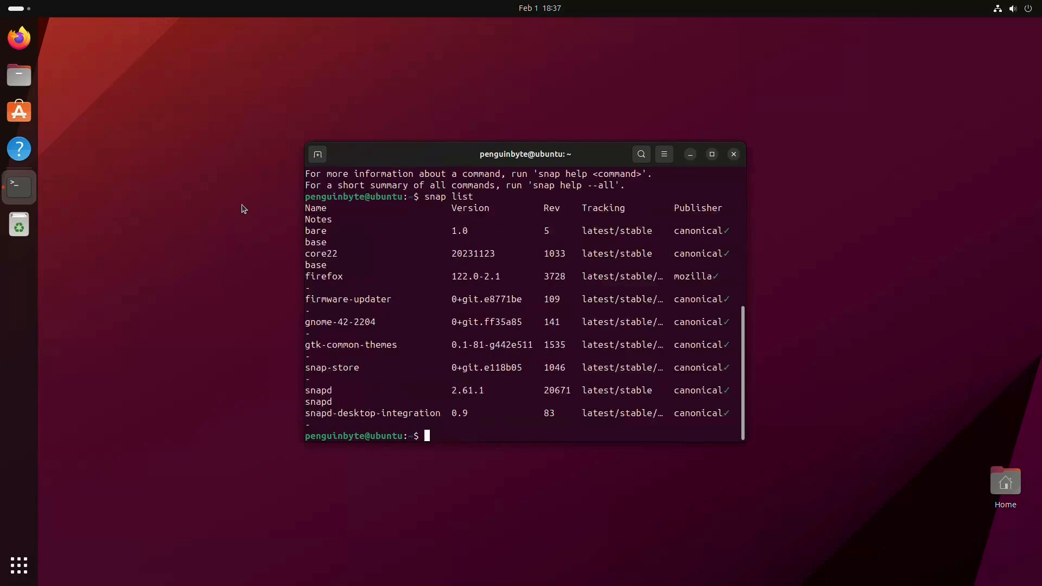
text(snap)
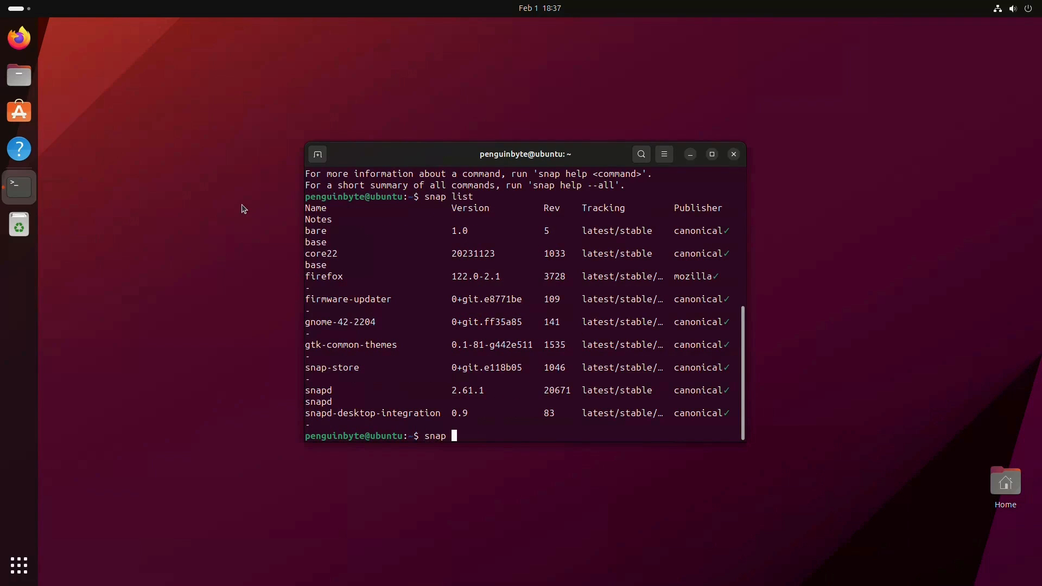
text(find chromium)
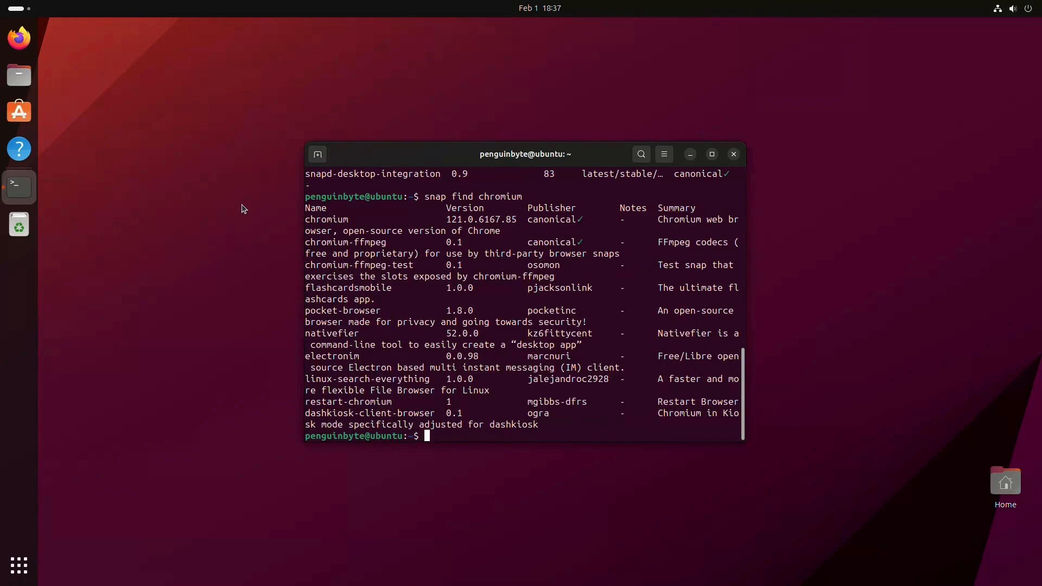
text(snap)
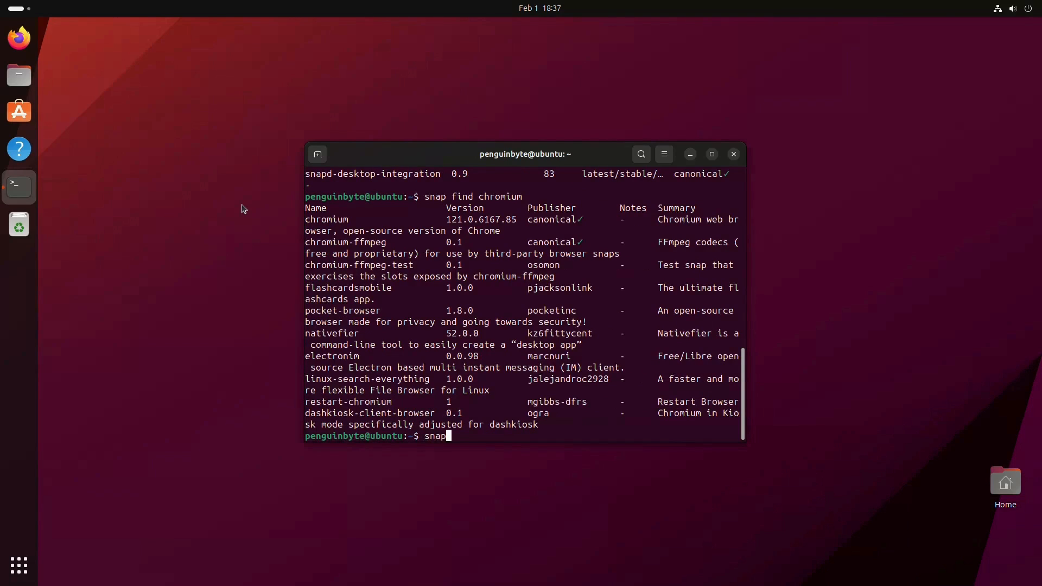
text(info chromi)
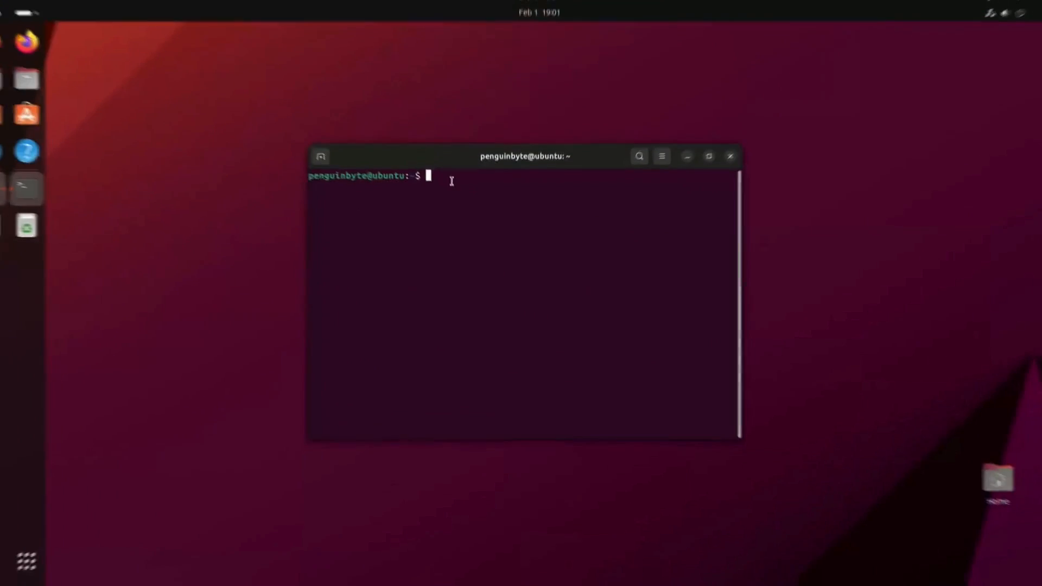
Step: Run snap install chromium and cancel the authentication prompt, then start a sudo command
text(snap n)
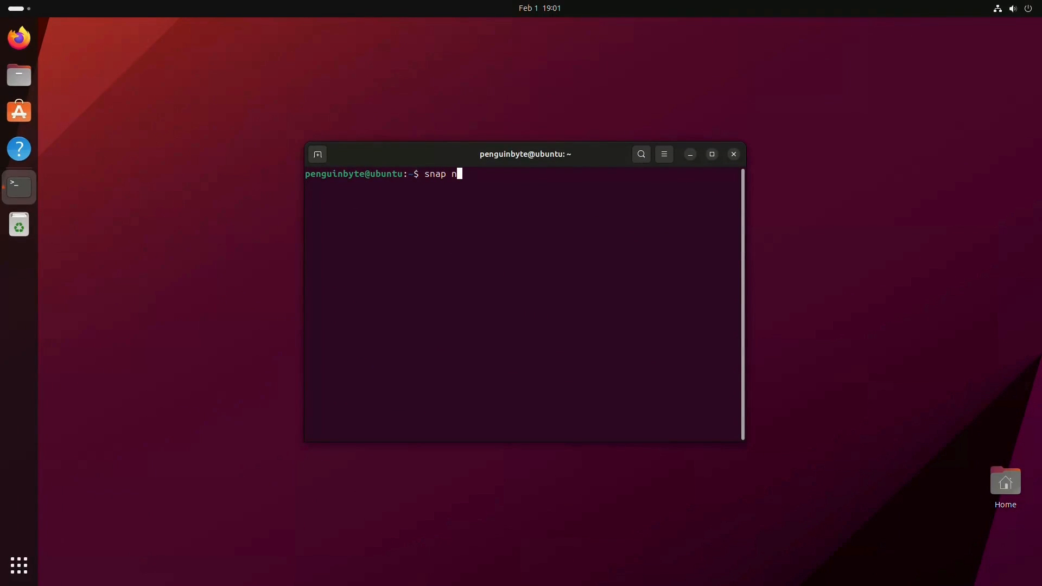
text(install chrom)
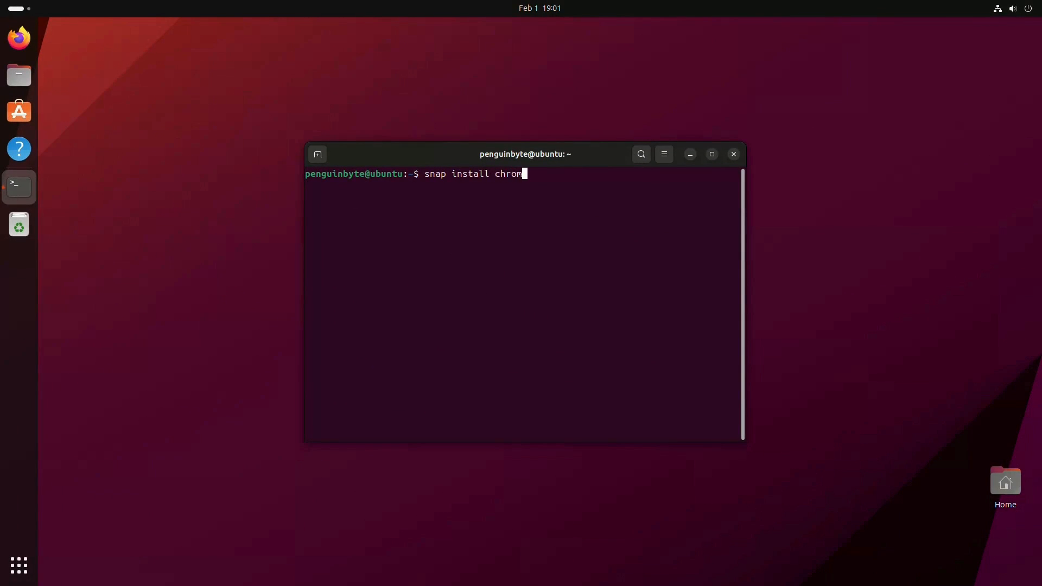
key(Return)
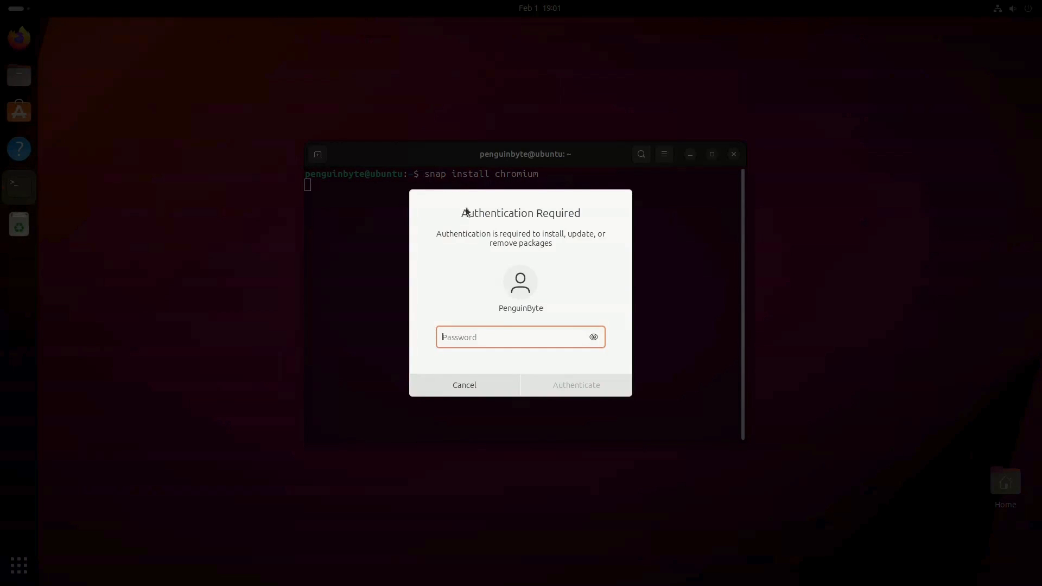
click(463, 384)
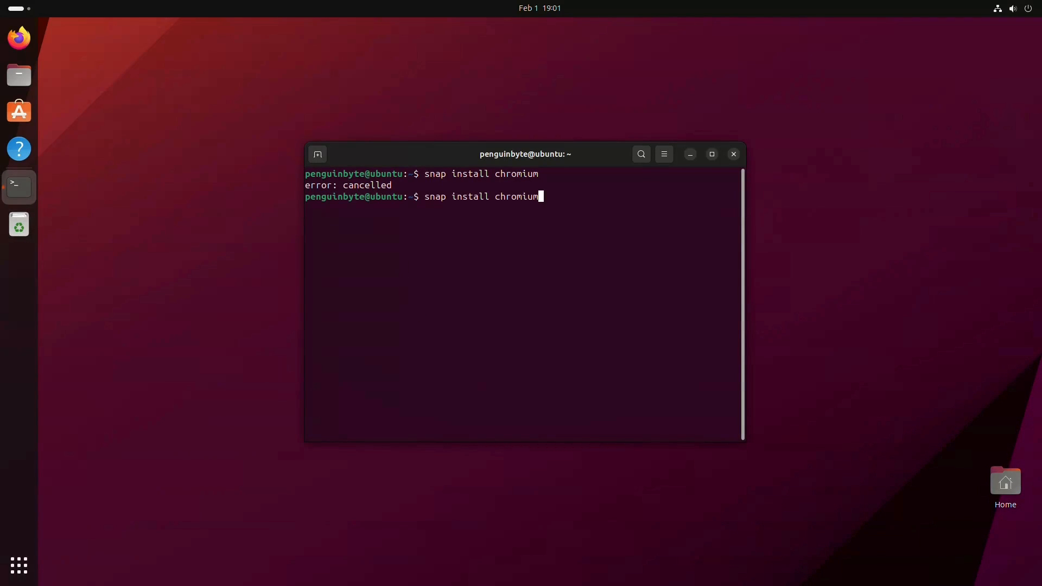
text(sudo)
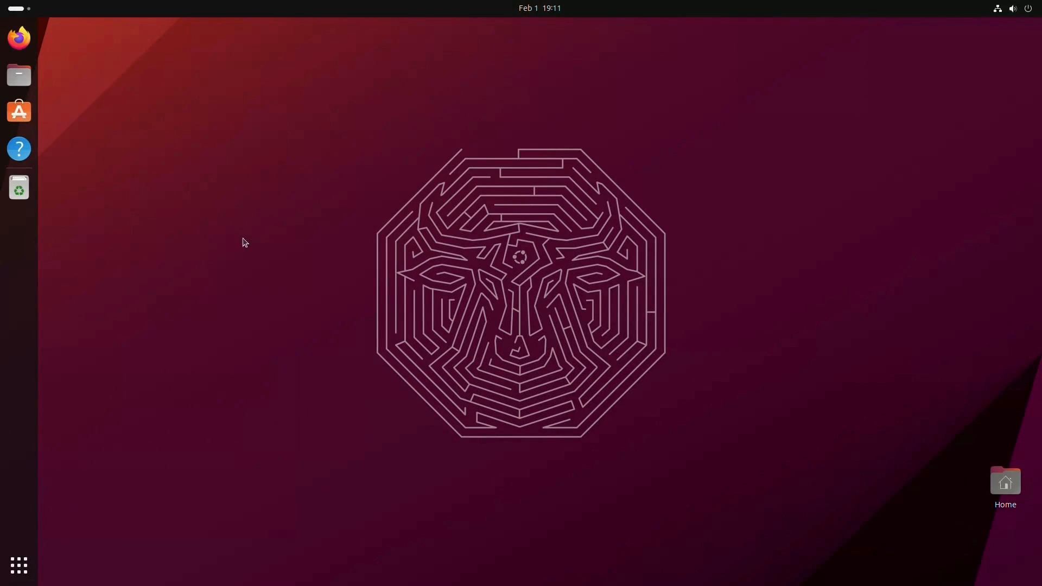
mouse_move(85, 99)
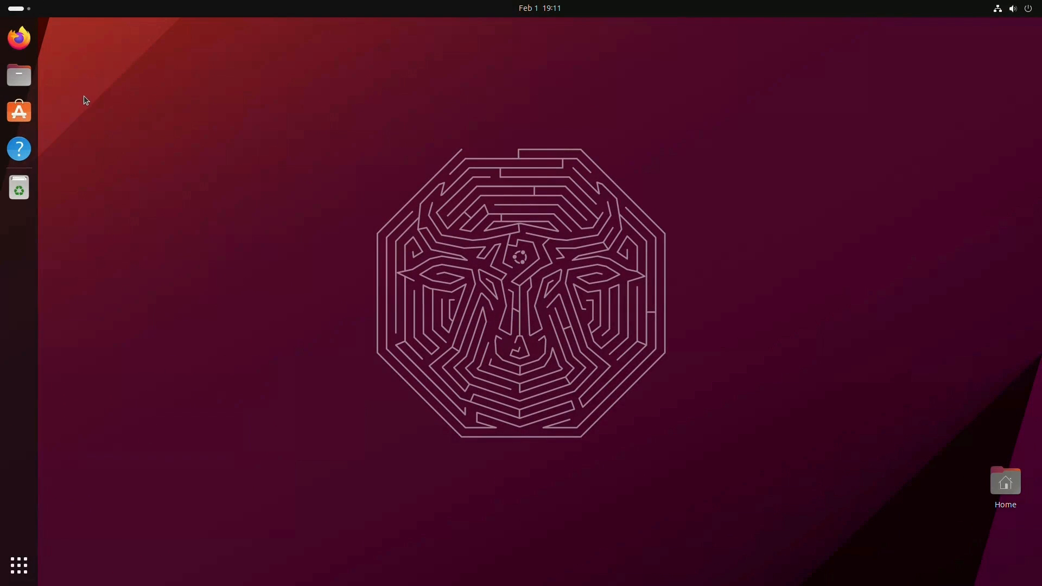
mouse_move(232, 175)
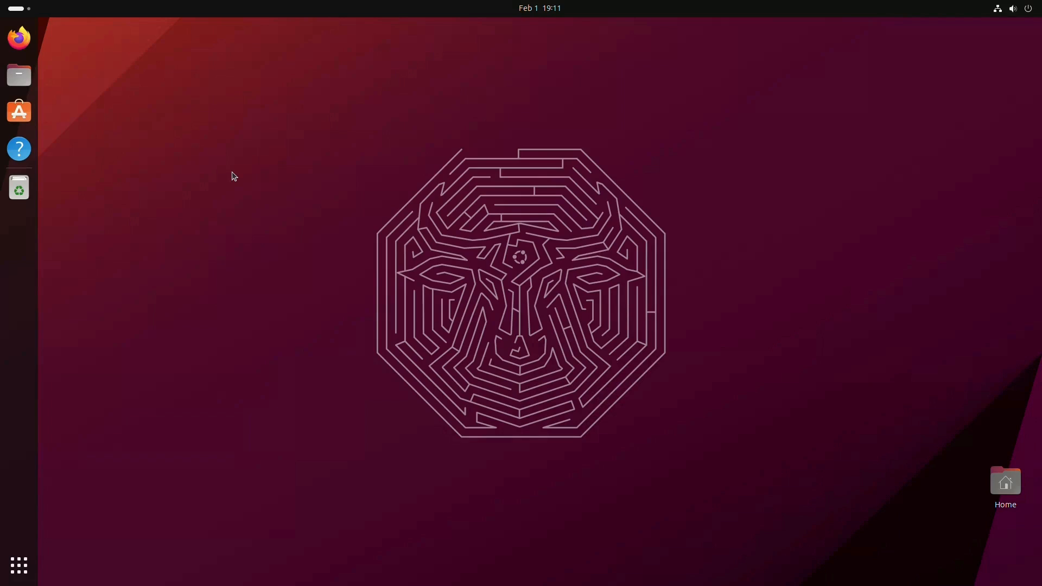
mouse_move(69, 58)
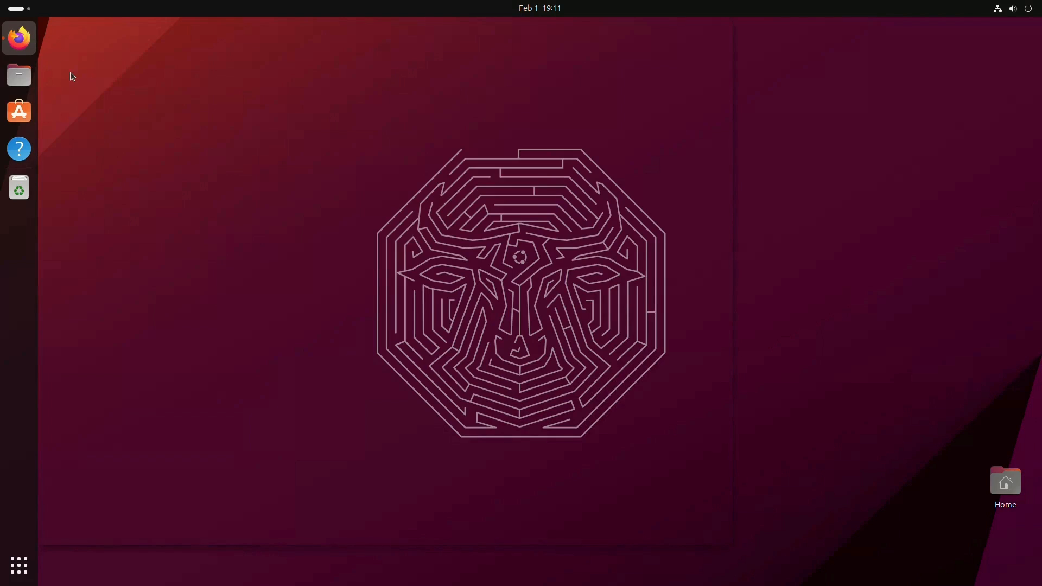
click(18, 38)
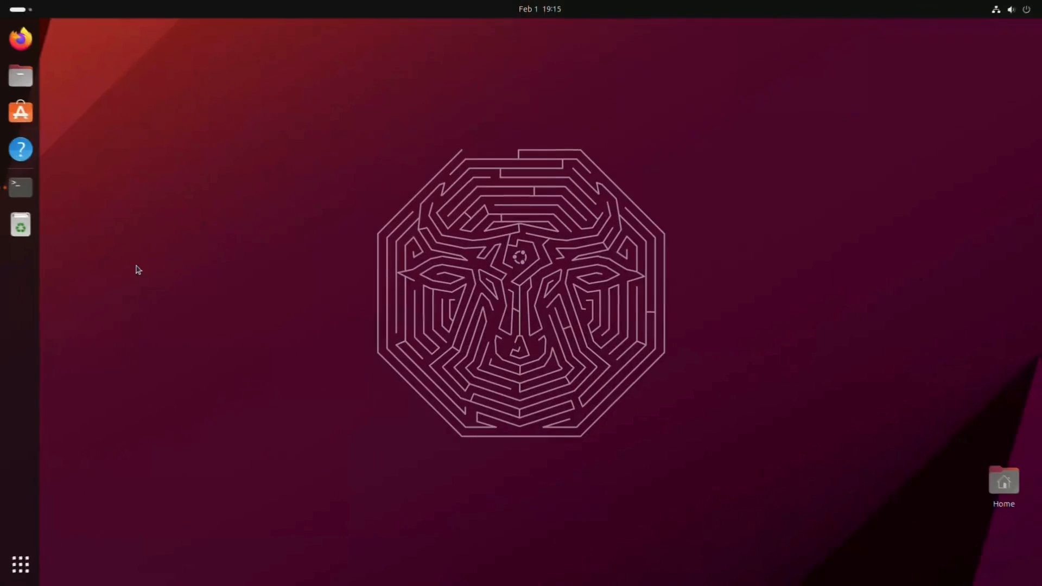
Step: Run lsblk, highlight the /snap loop-device mounts, then run sudo apt install firefox
click(19, 186)
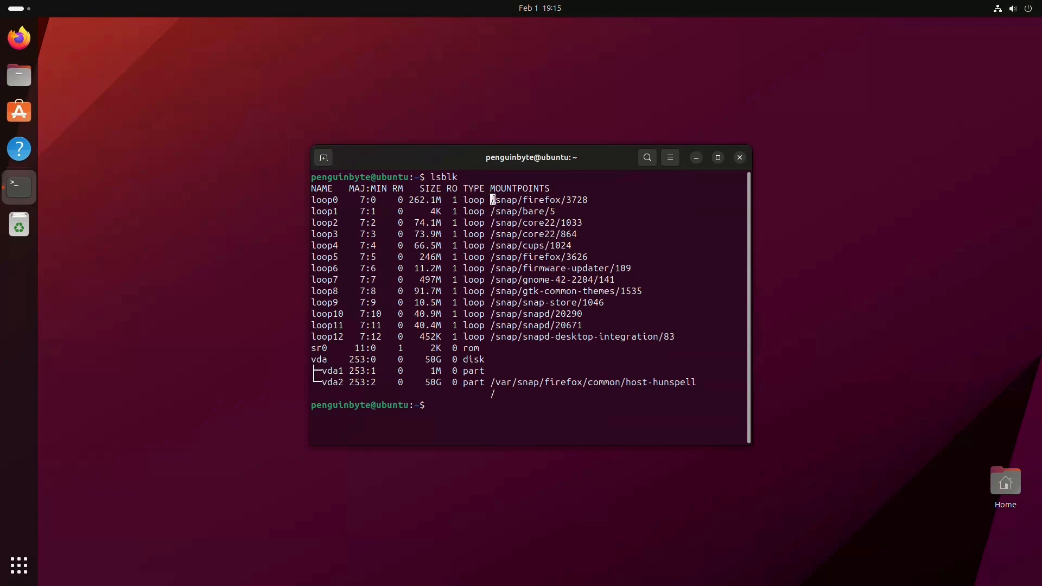
double_click(535, 223)
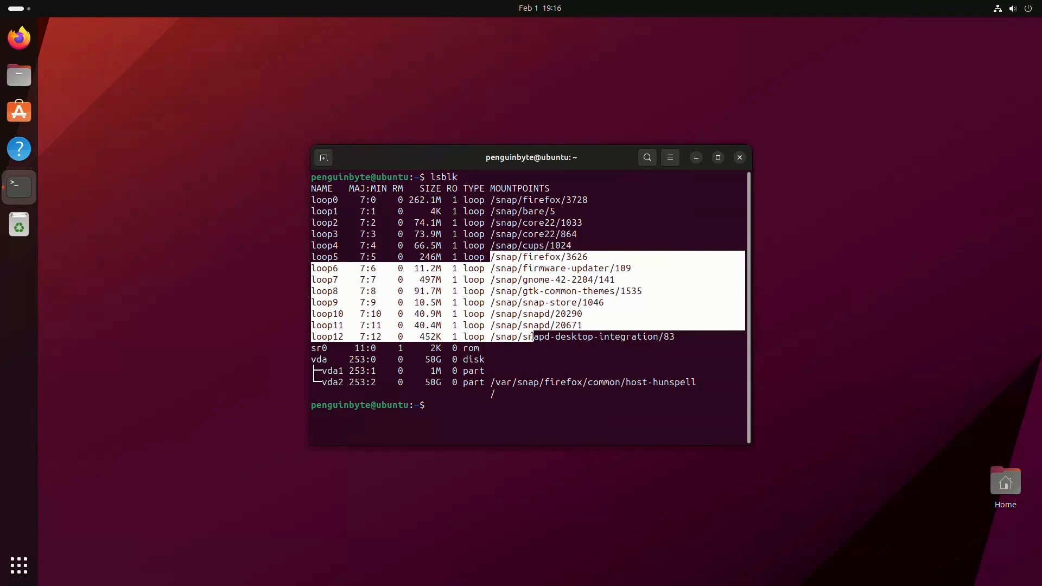
click(538, 318)
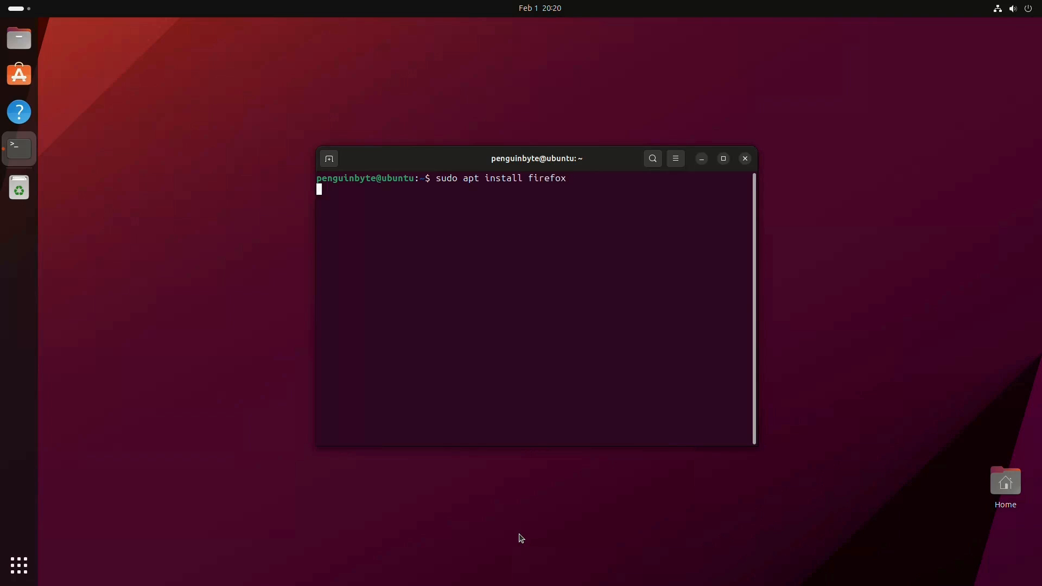
key(Return)
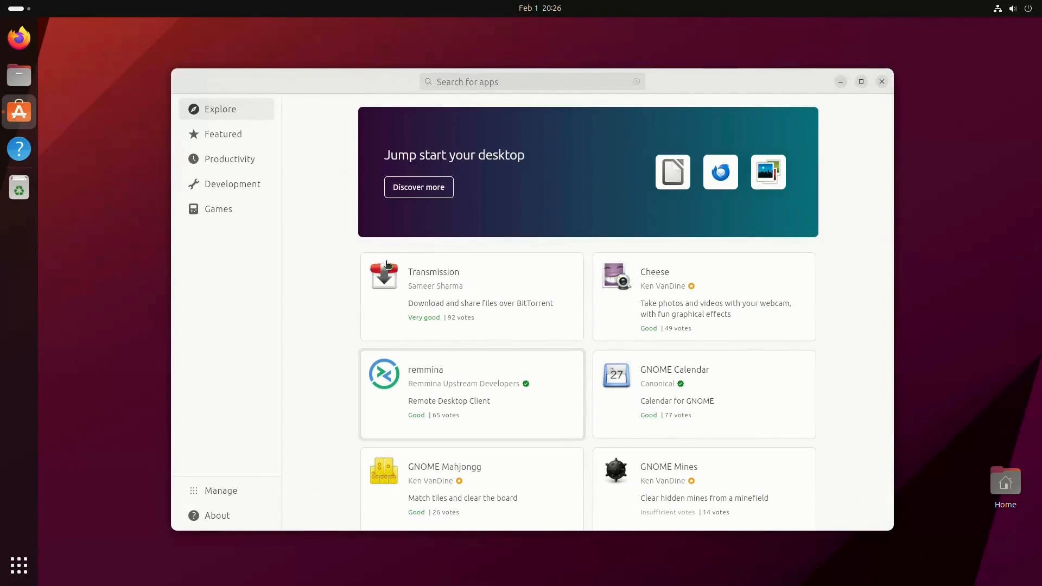
Step: Browse the Featured, Productivity, Development and Games categories and the About page
scroll(down, 3)
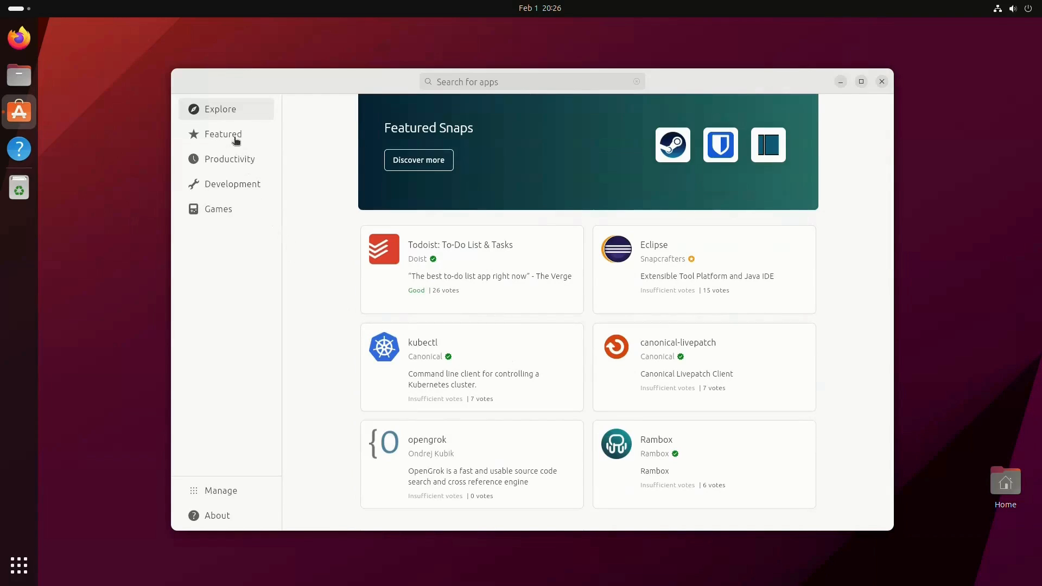
click(223, 134)
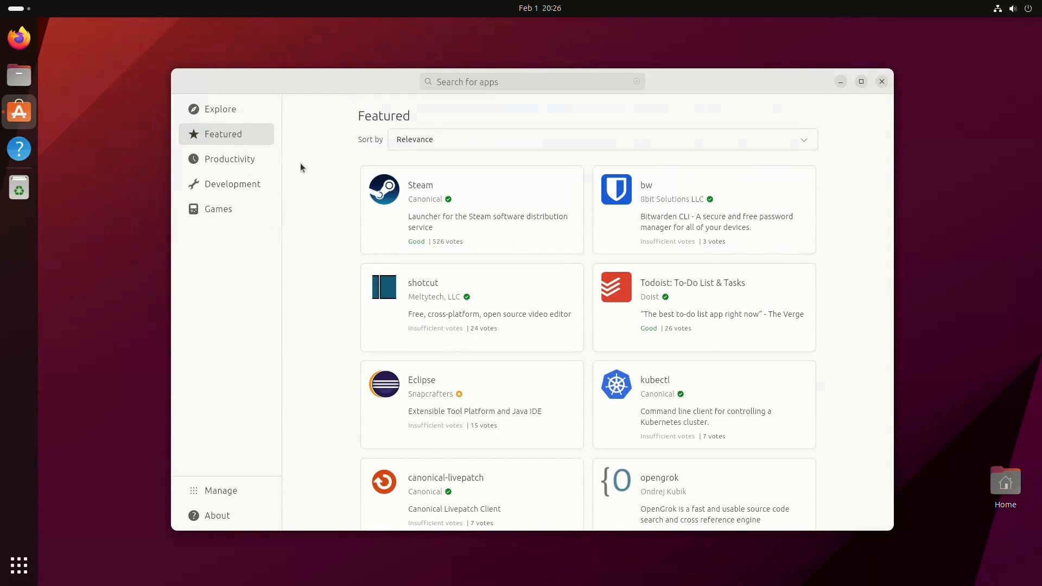
click(229, 158)
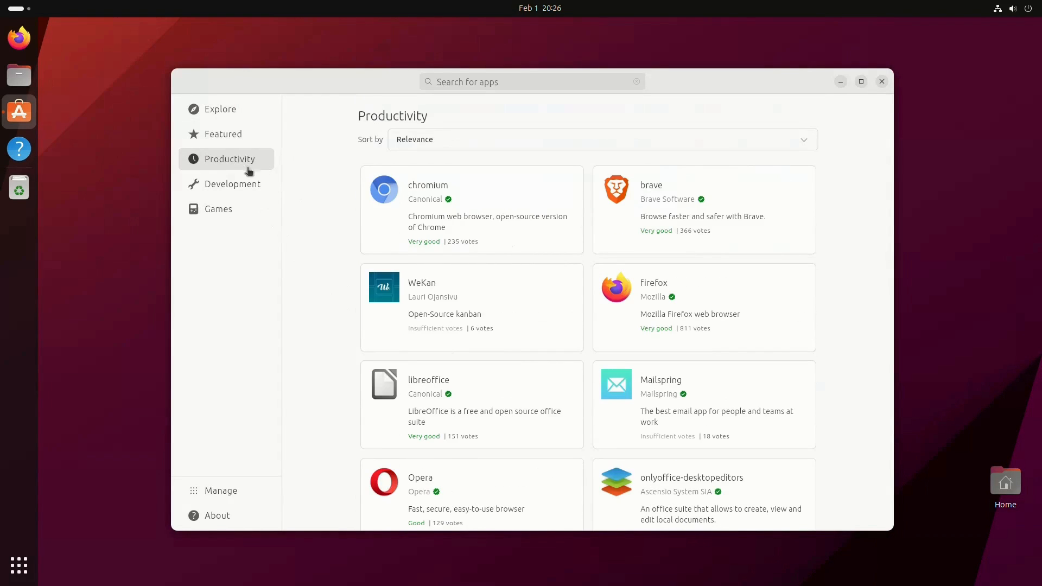
click(234, 185)
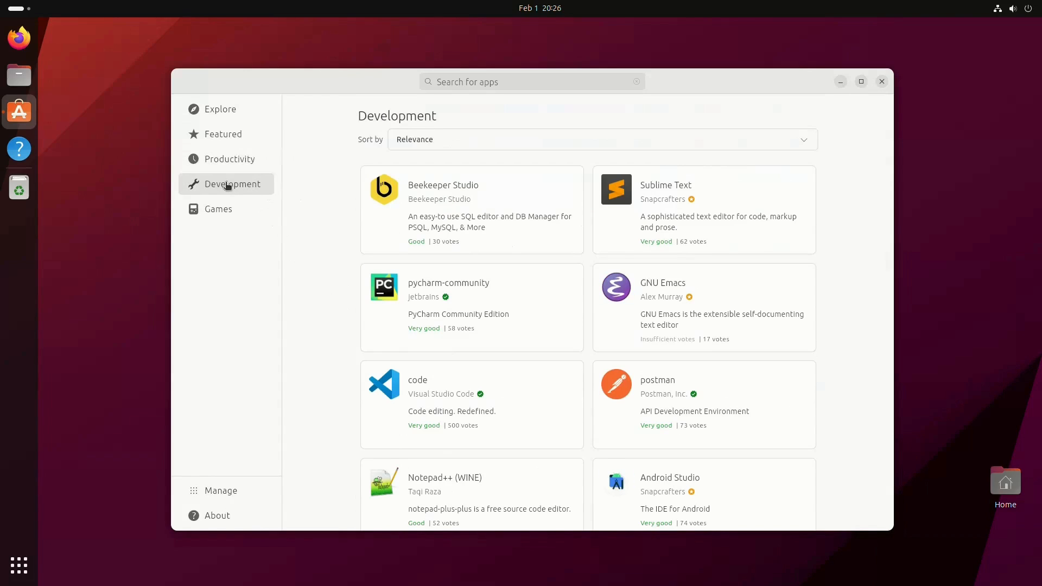
click(218, 208)
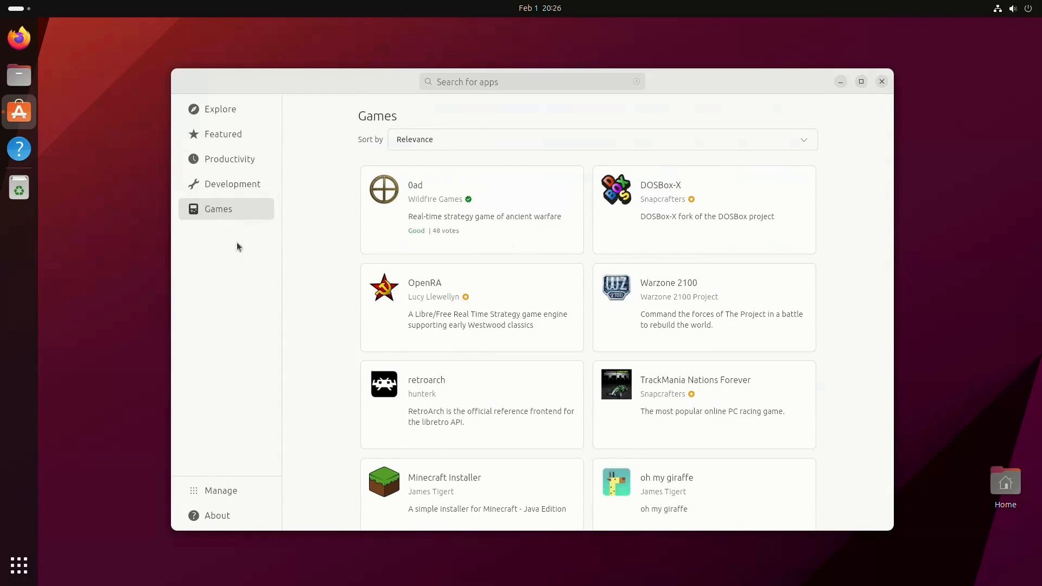
click(217, 514)
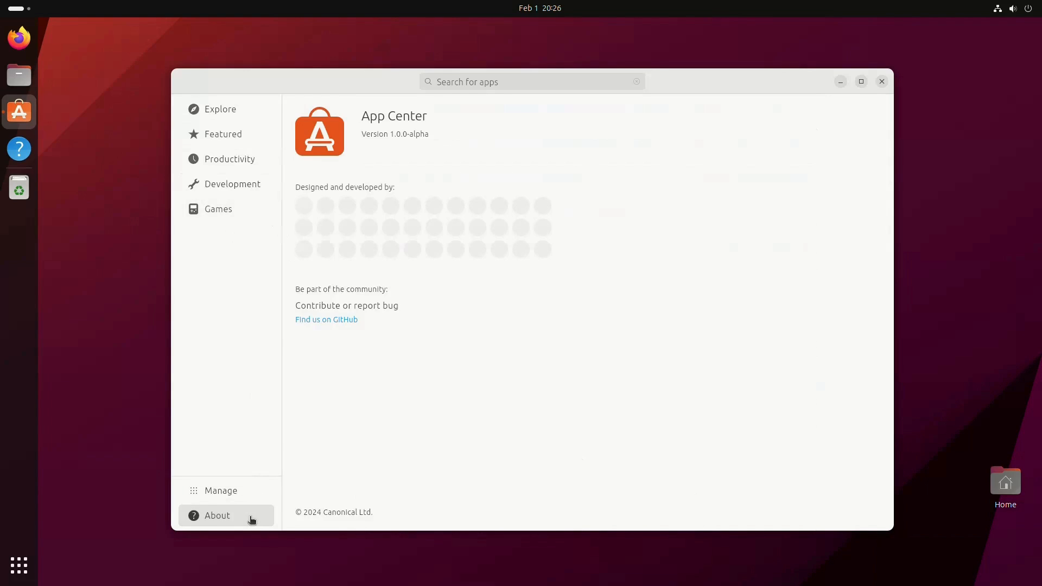
Step: View the Manage page of installed apps, toggling Show system snaps on and off
click(220, 491)
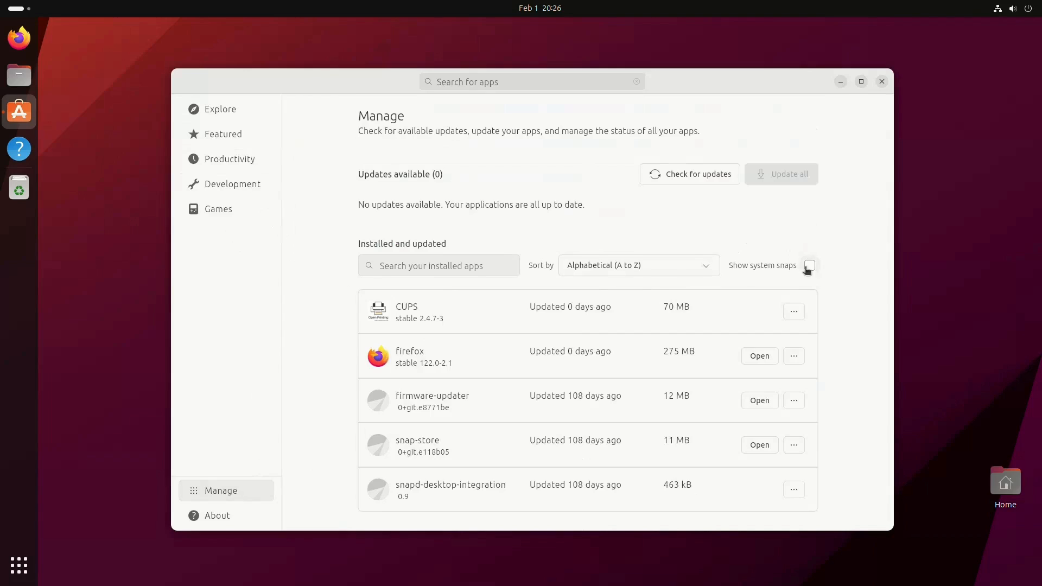
click(809, 265)
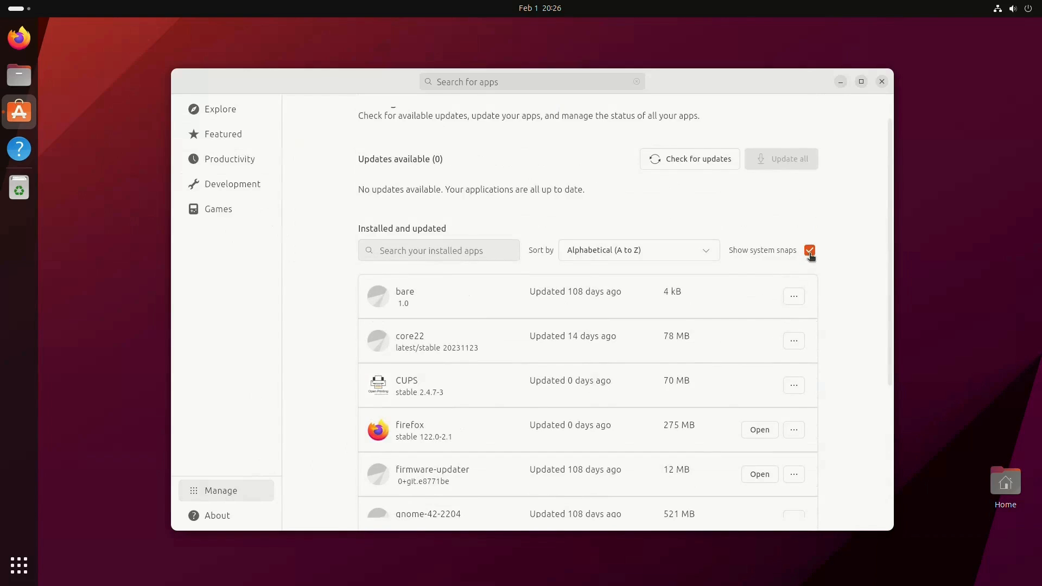
click(809, 265)
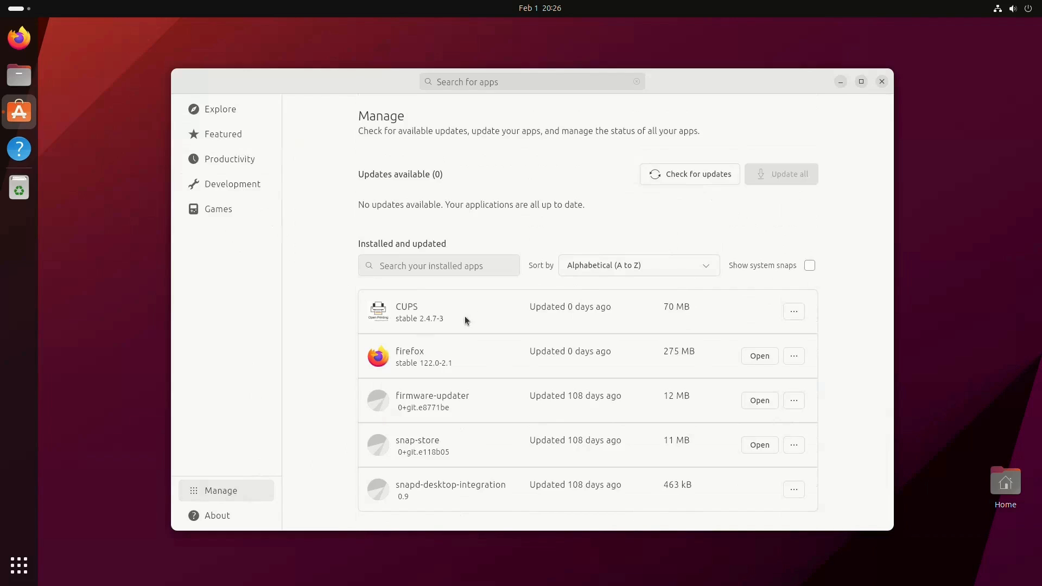
mouse_move(555, 294)
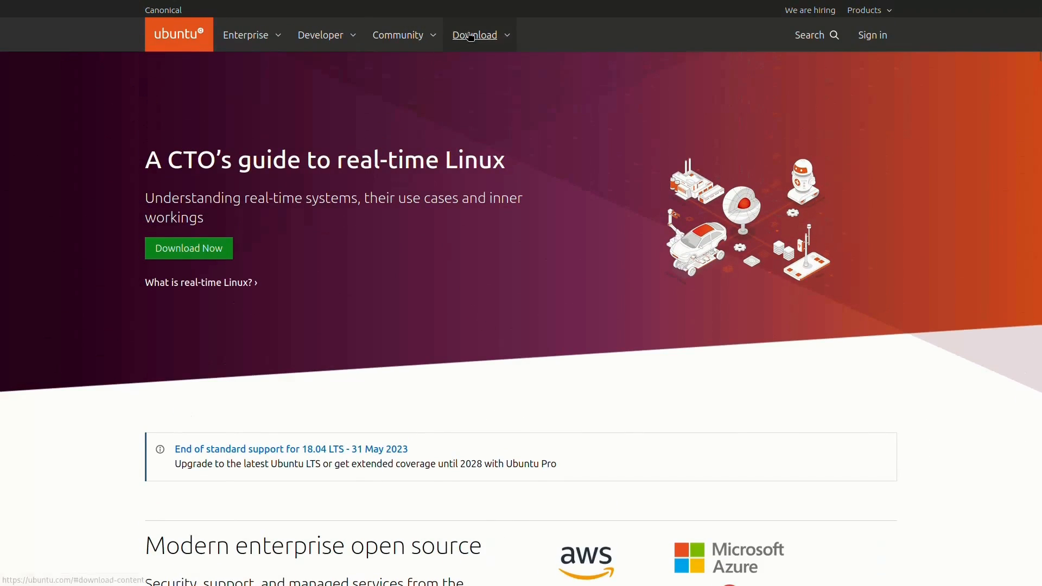
Step: Go to the Ubuntu Desktop download page, then Canonical's Products page, and scroll down
click(474, 35)
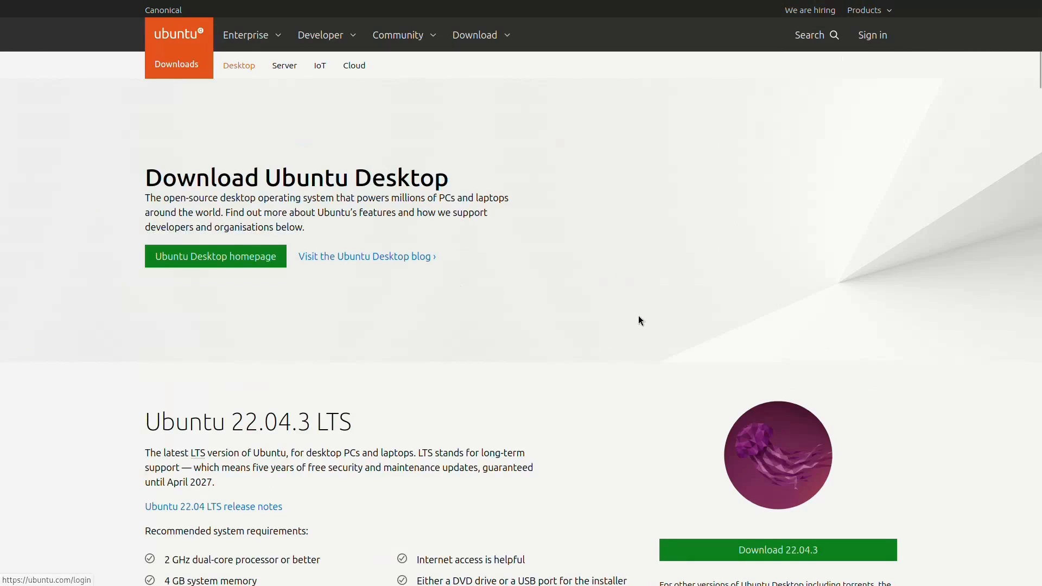
mouse_move(868, 16)
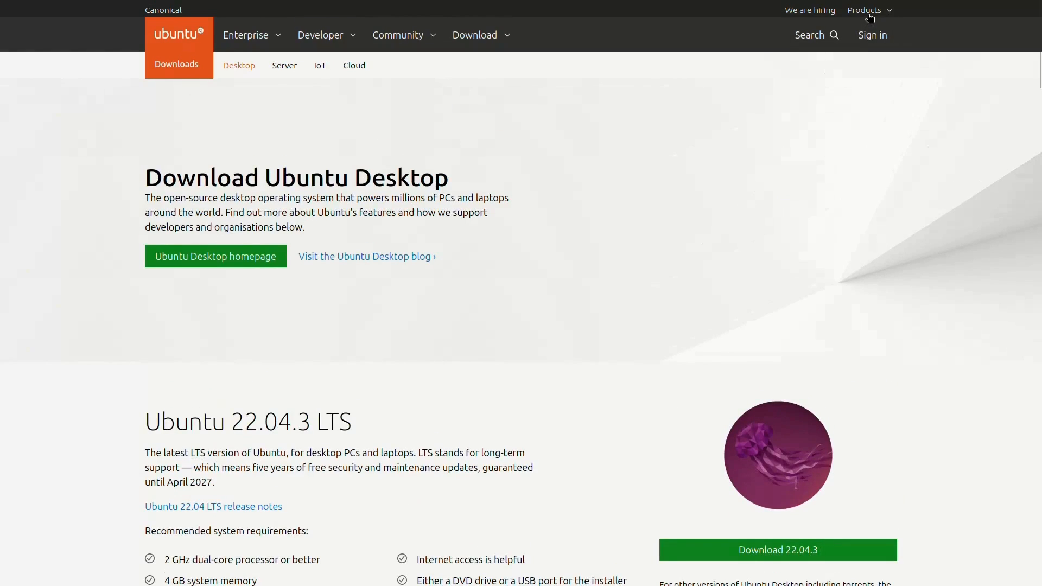
click(864, 10)
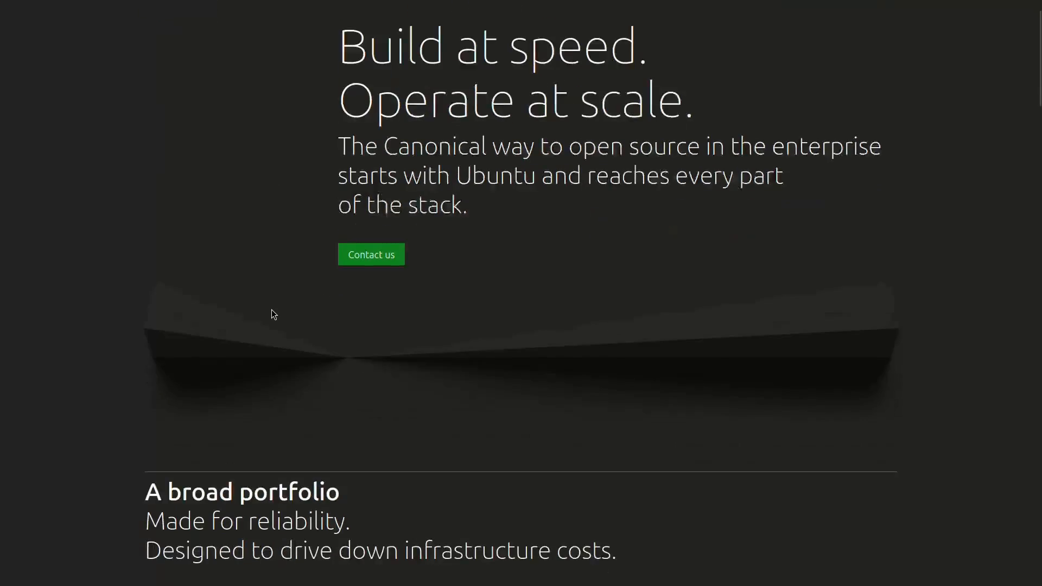
scroll(down, 3)
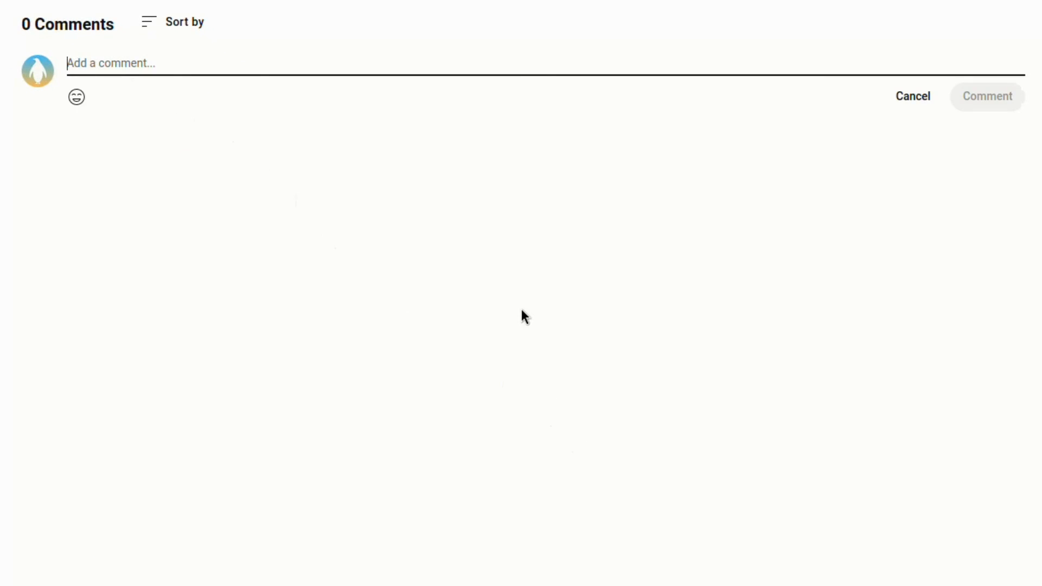
Step: Type the comment 'SNAPS ARE THE WORST THING EVER INVENTED!!!11!!11!11' without posting it
text(SNAPS ARE THE)
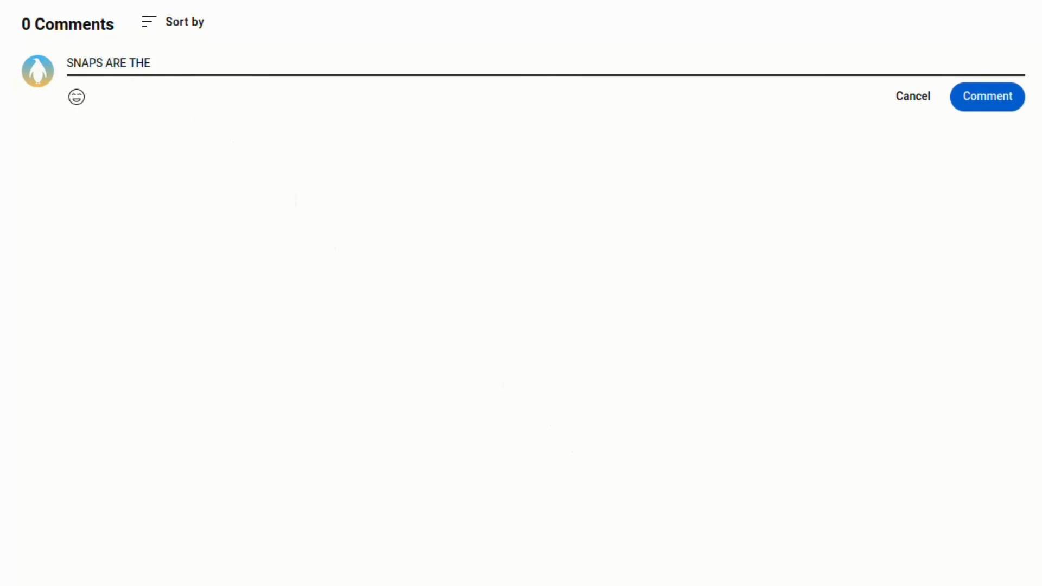
text(WORST THING EVE)
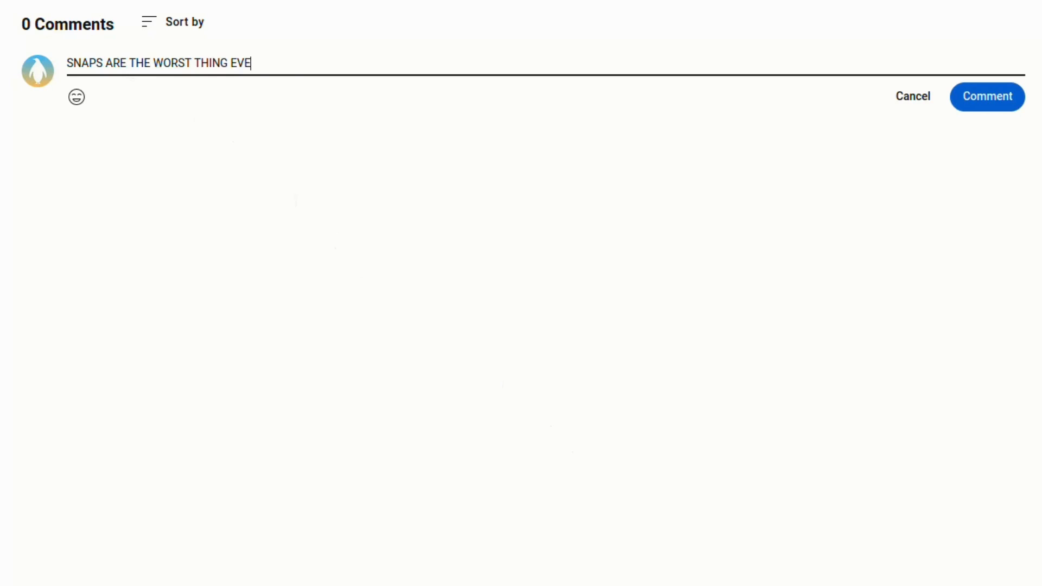
text(R INVENTED)
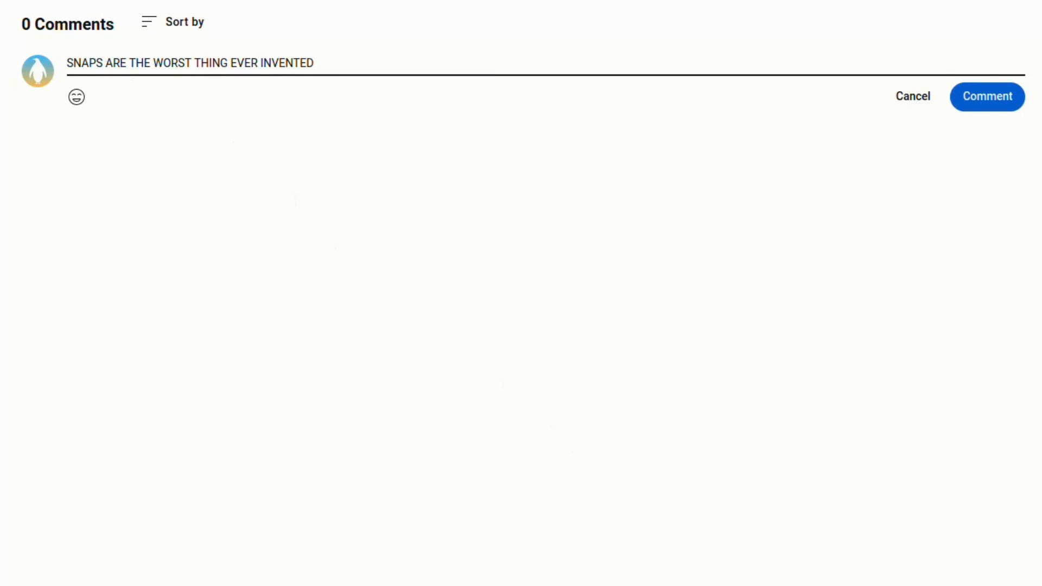
text(!!!11!!11!)
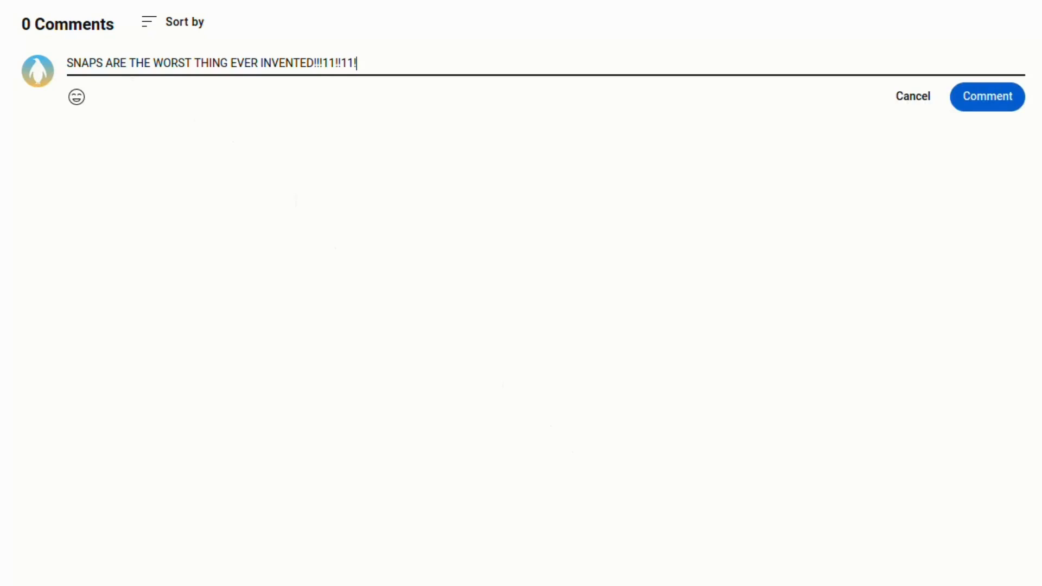
text(11)
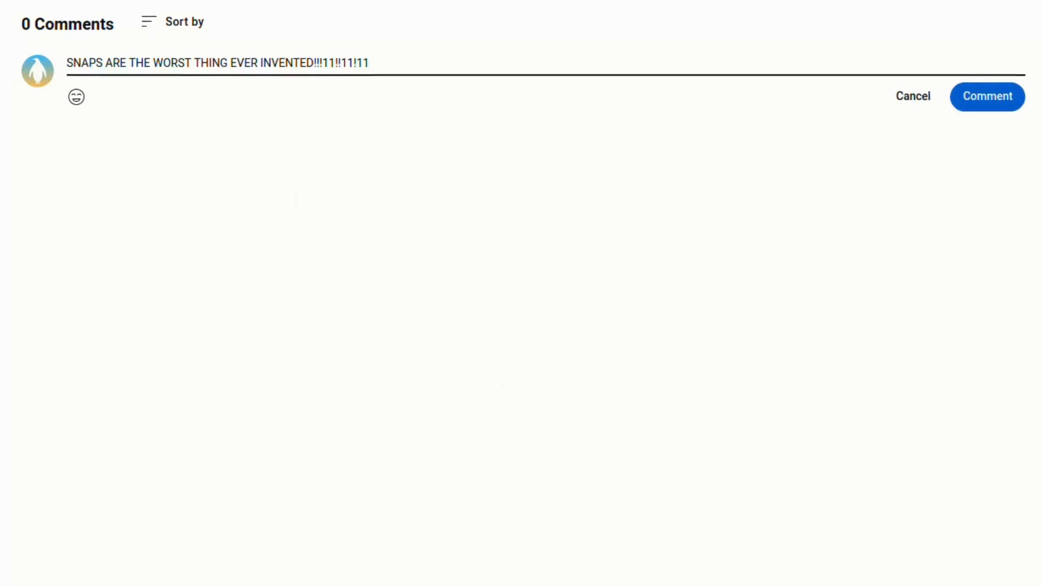